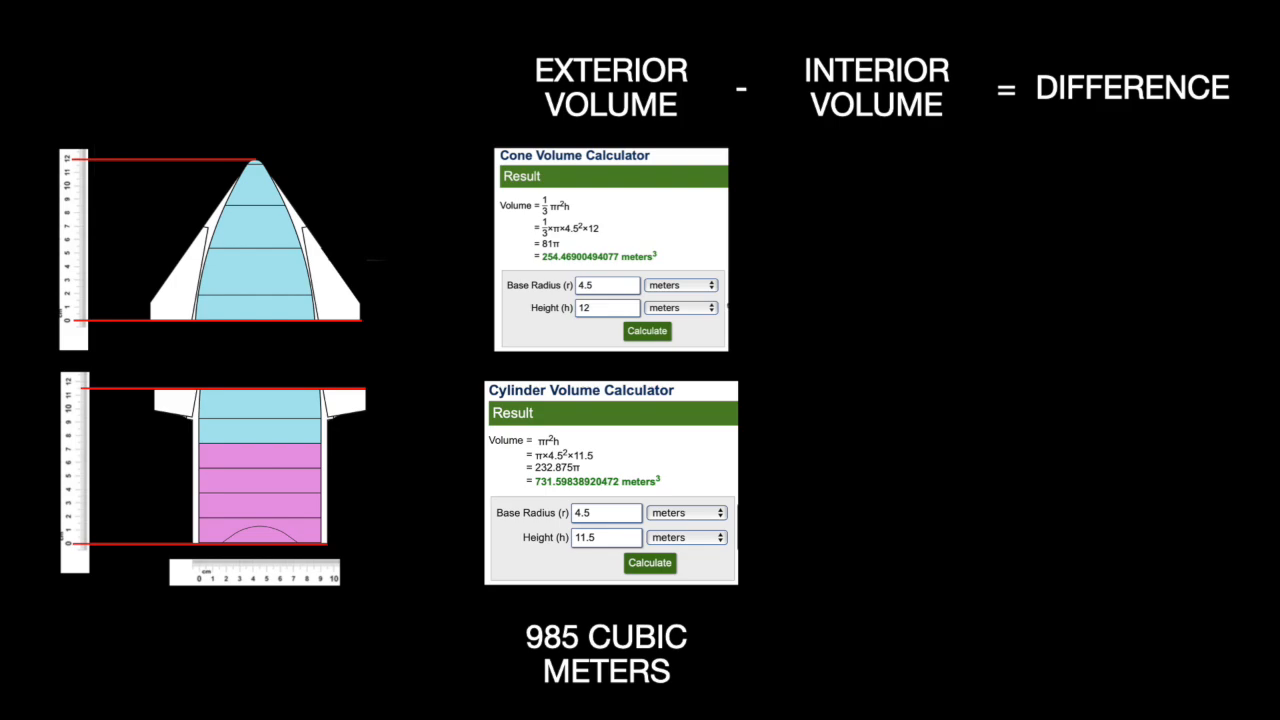
Step: Advance to the radius-9 cone and cylinder screenshots totalling 3944 cubic meters
{"action": "left_click", "coordinate": [915, 561]}
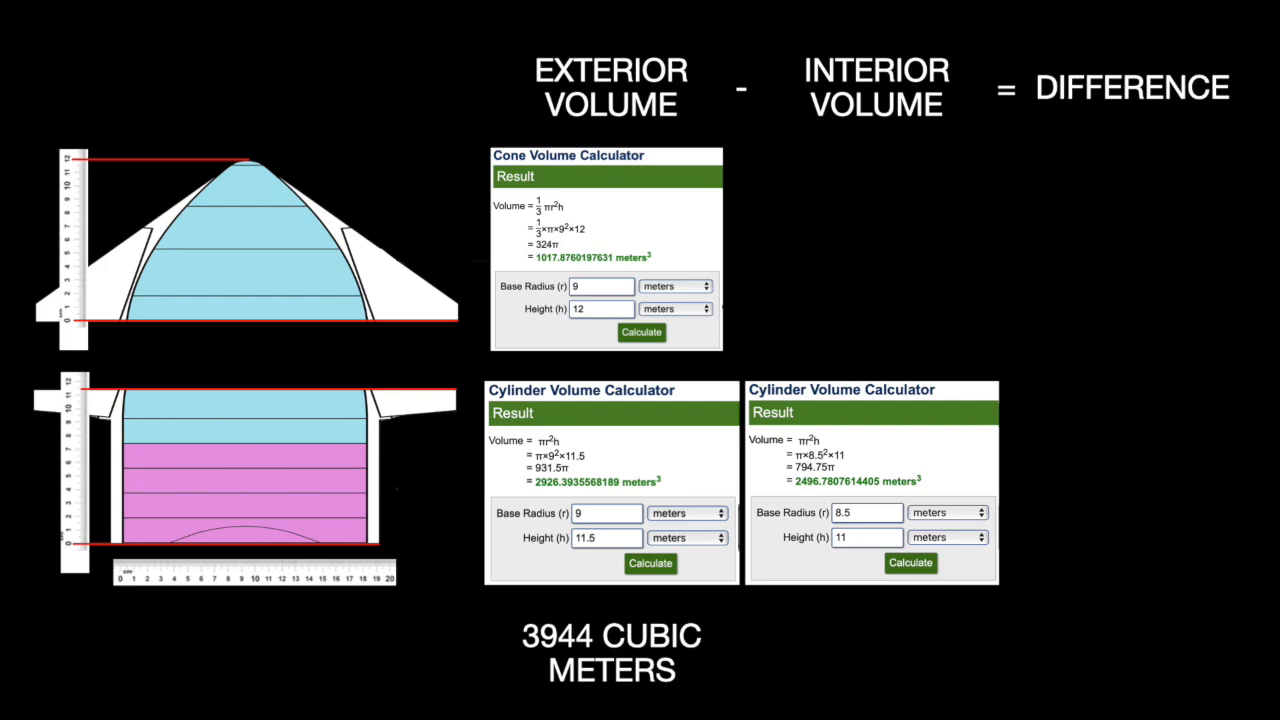
{"action": "left_click", "coordinate": [908, 331]}
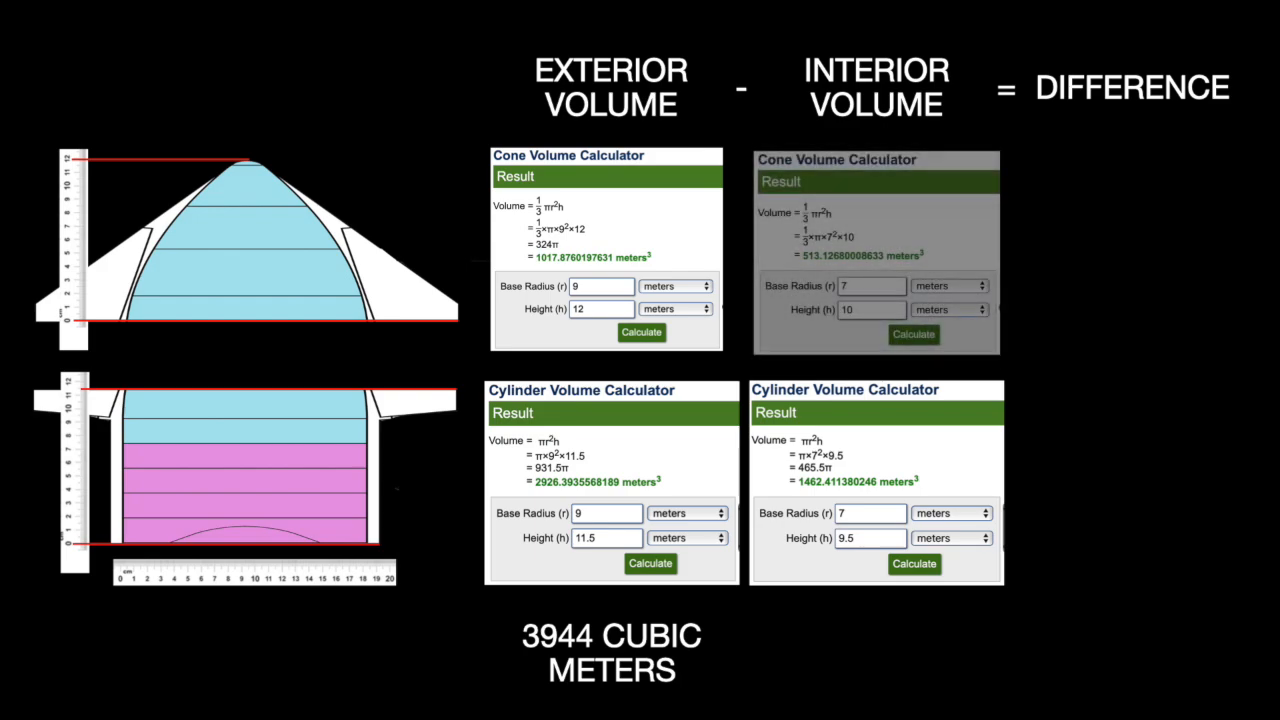
Step: Fade in the radius-7 interior cone (513.13) and cylinder (1462.41) results
{"action": "left_click", "coordinate": [912, 334]}
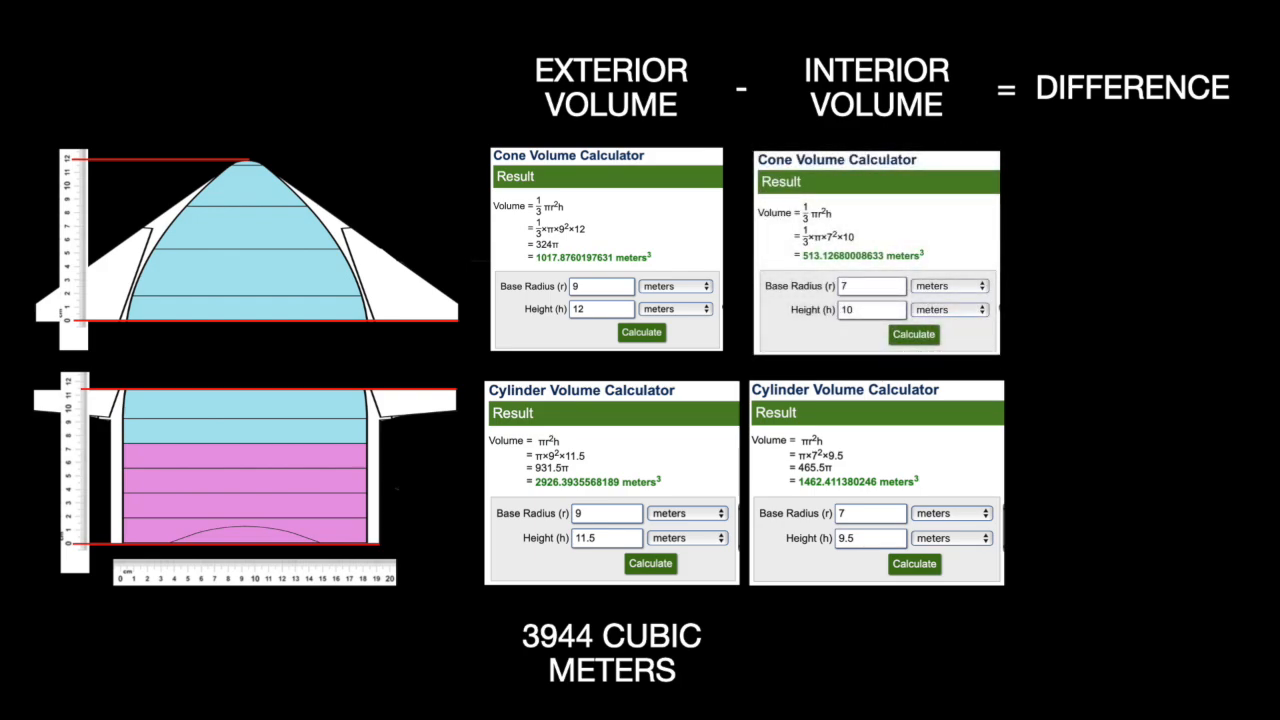